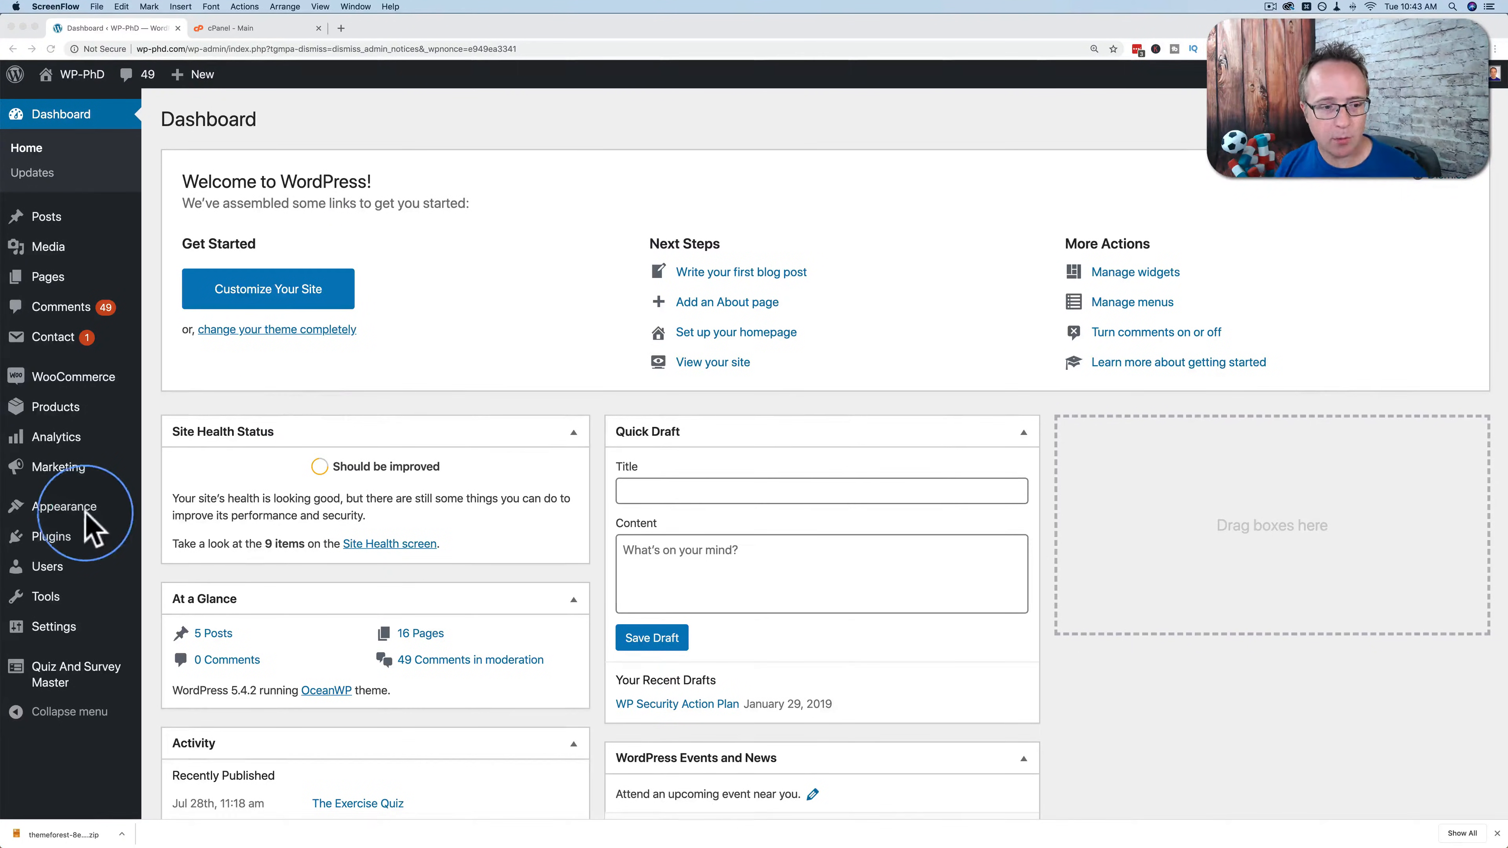
- Go to Appearance > Themes, where OceanWP shows as the active theme
click(64, 506)
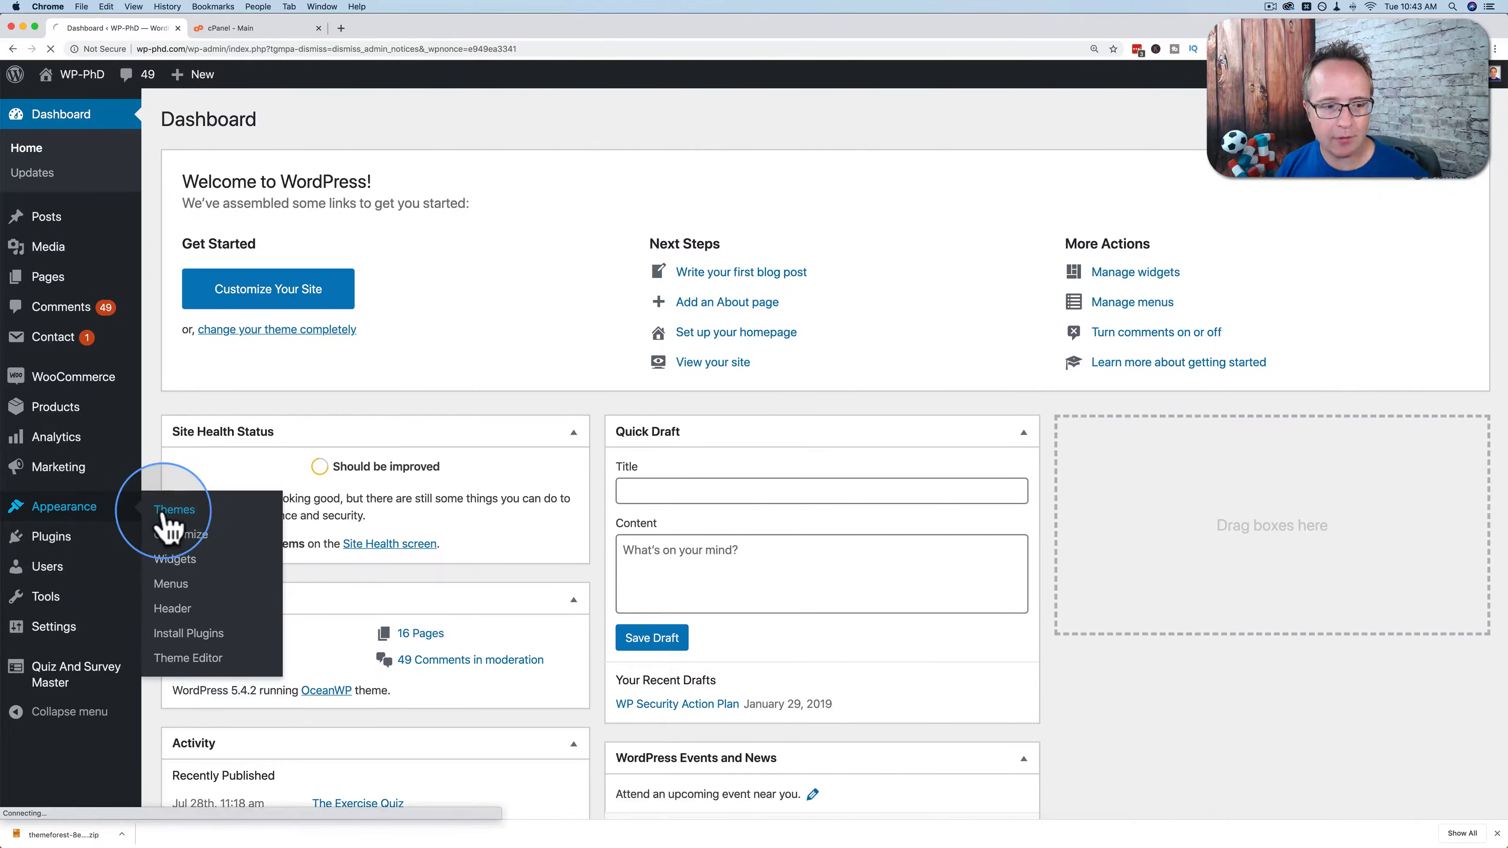
click(175, 509)
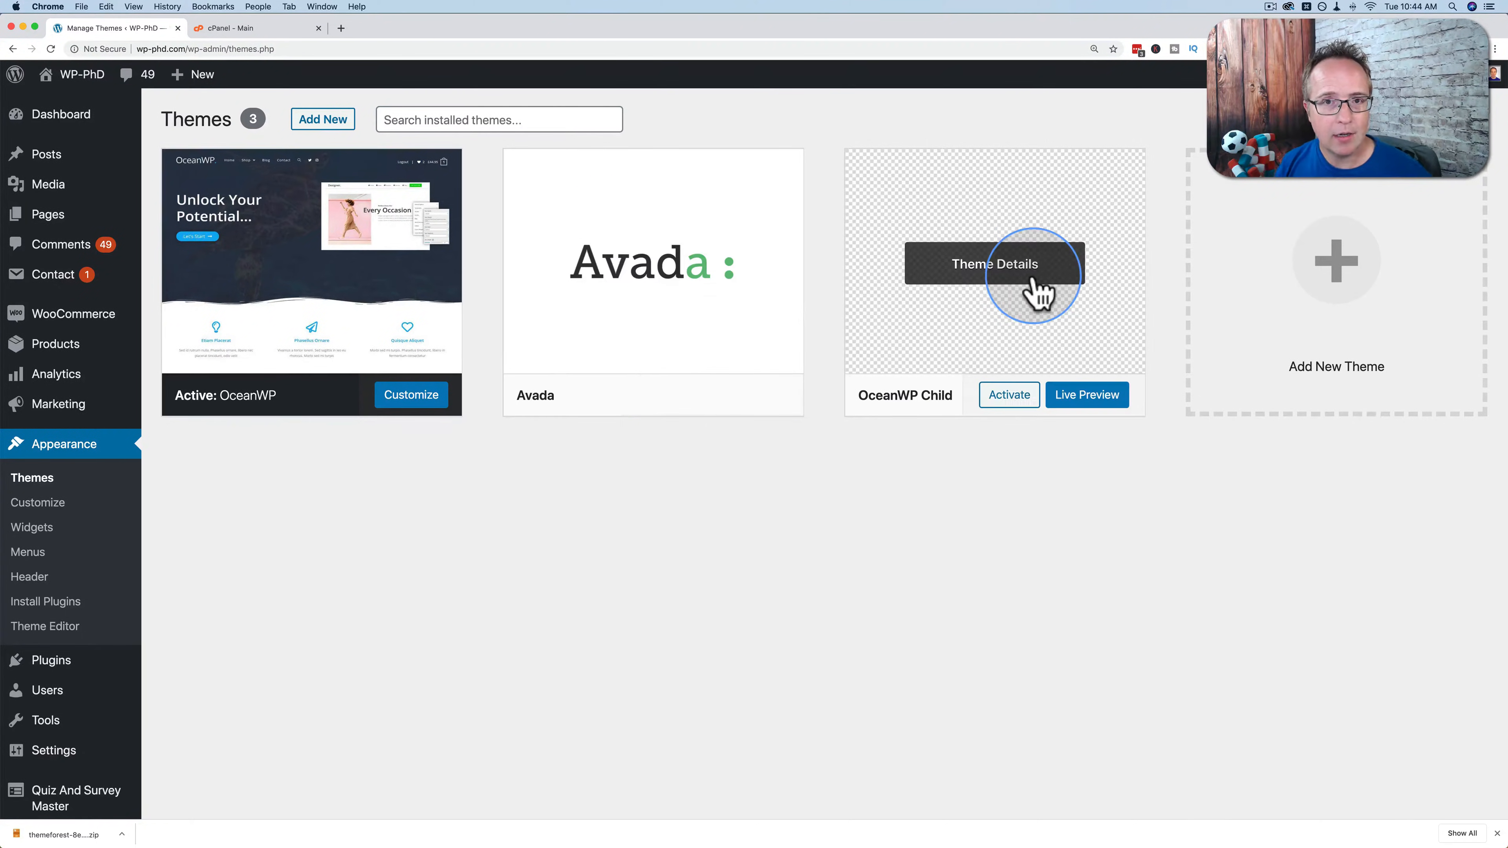
mouse_move(1033, 337)
text(file manager)
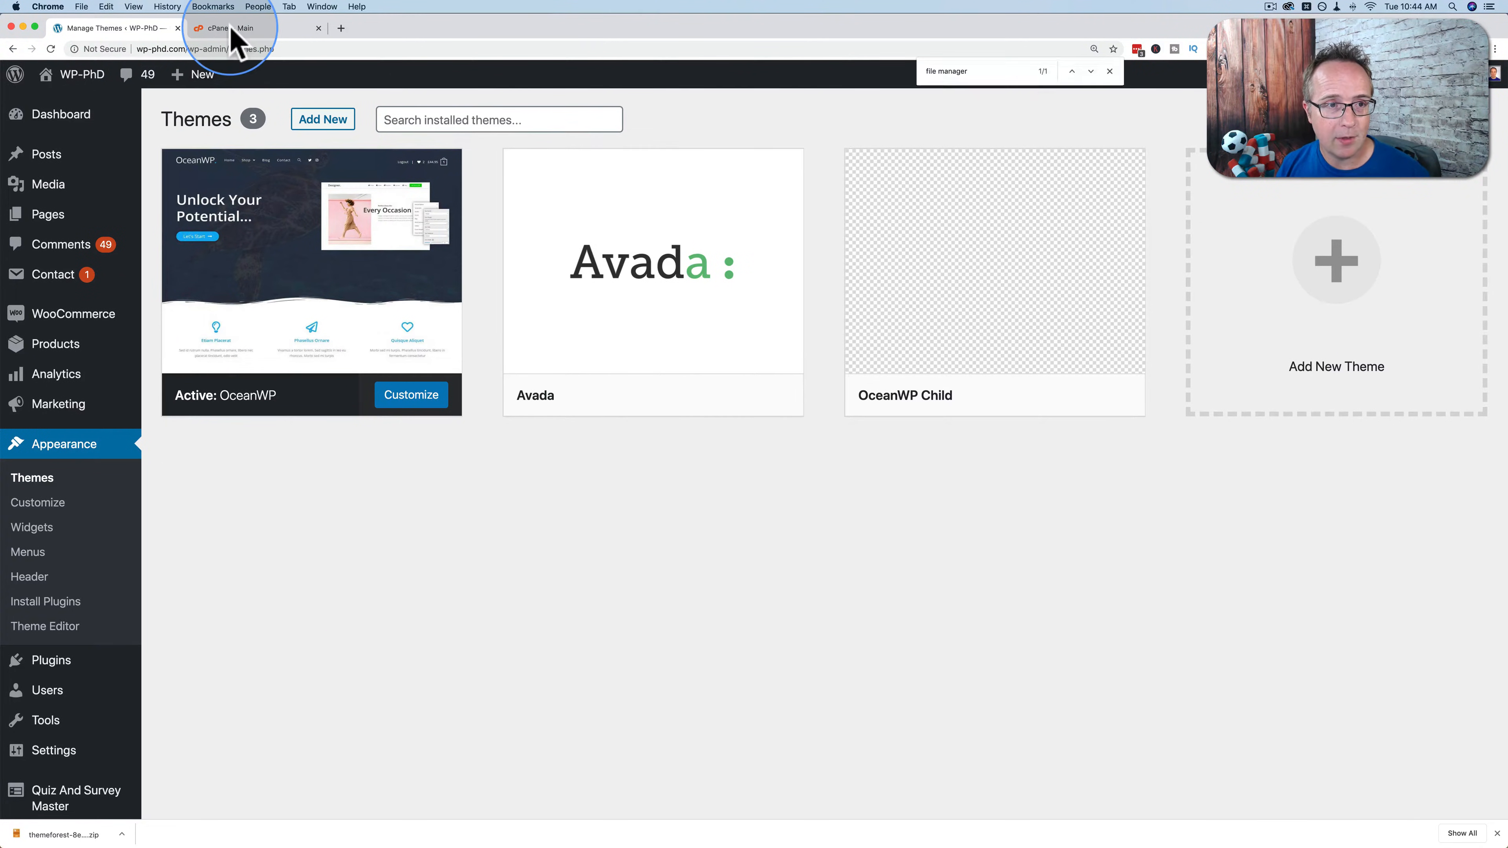
- Switch to the cPanel tab and launch File Manager from the Files section
click(228, 26)
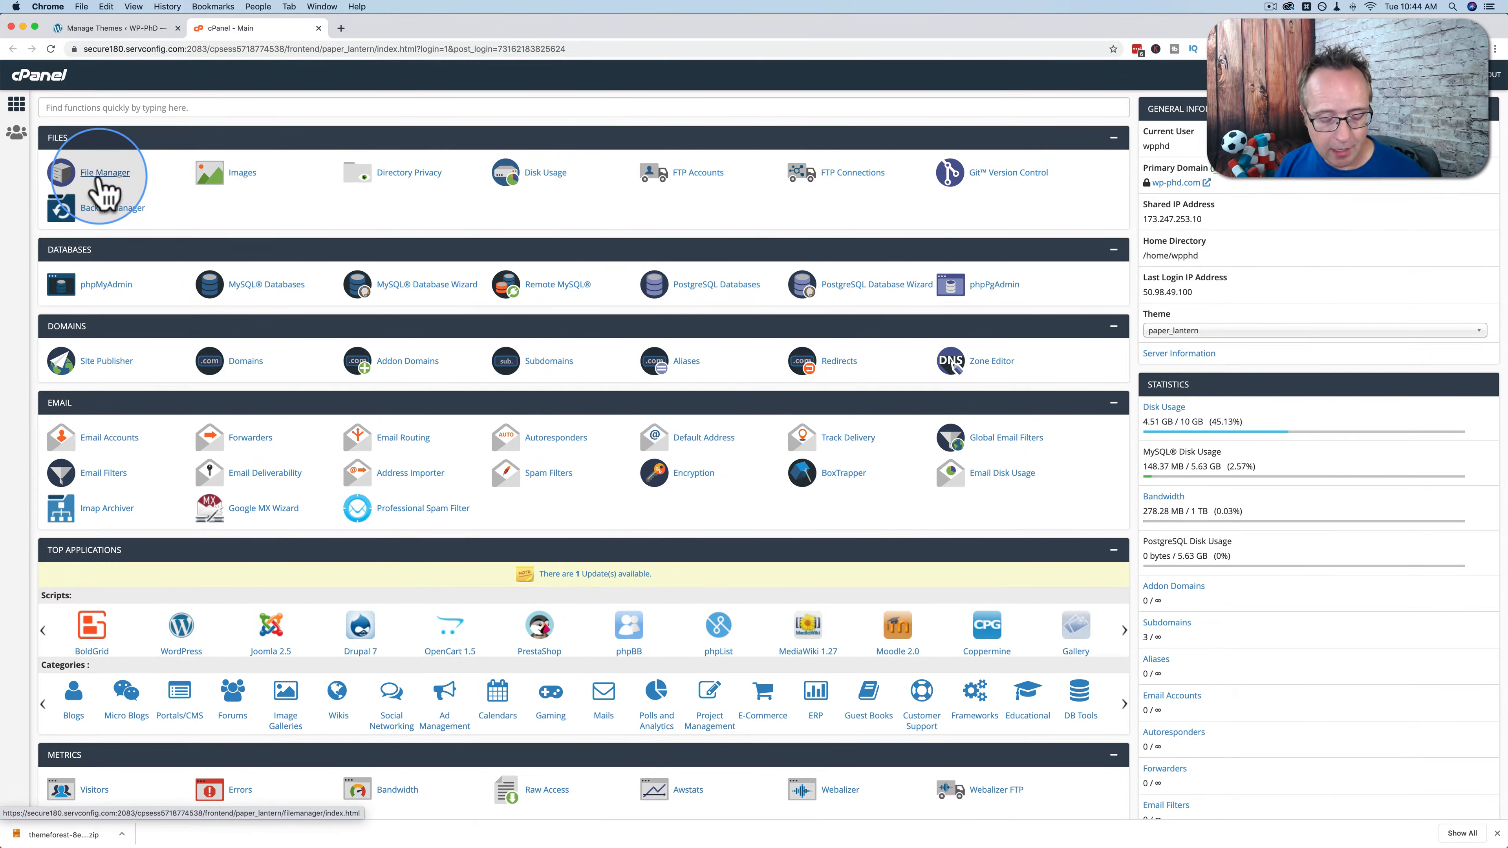
click(106, 7)
text(file manager)
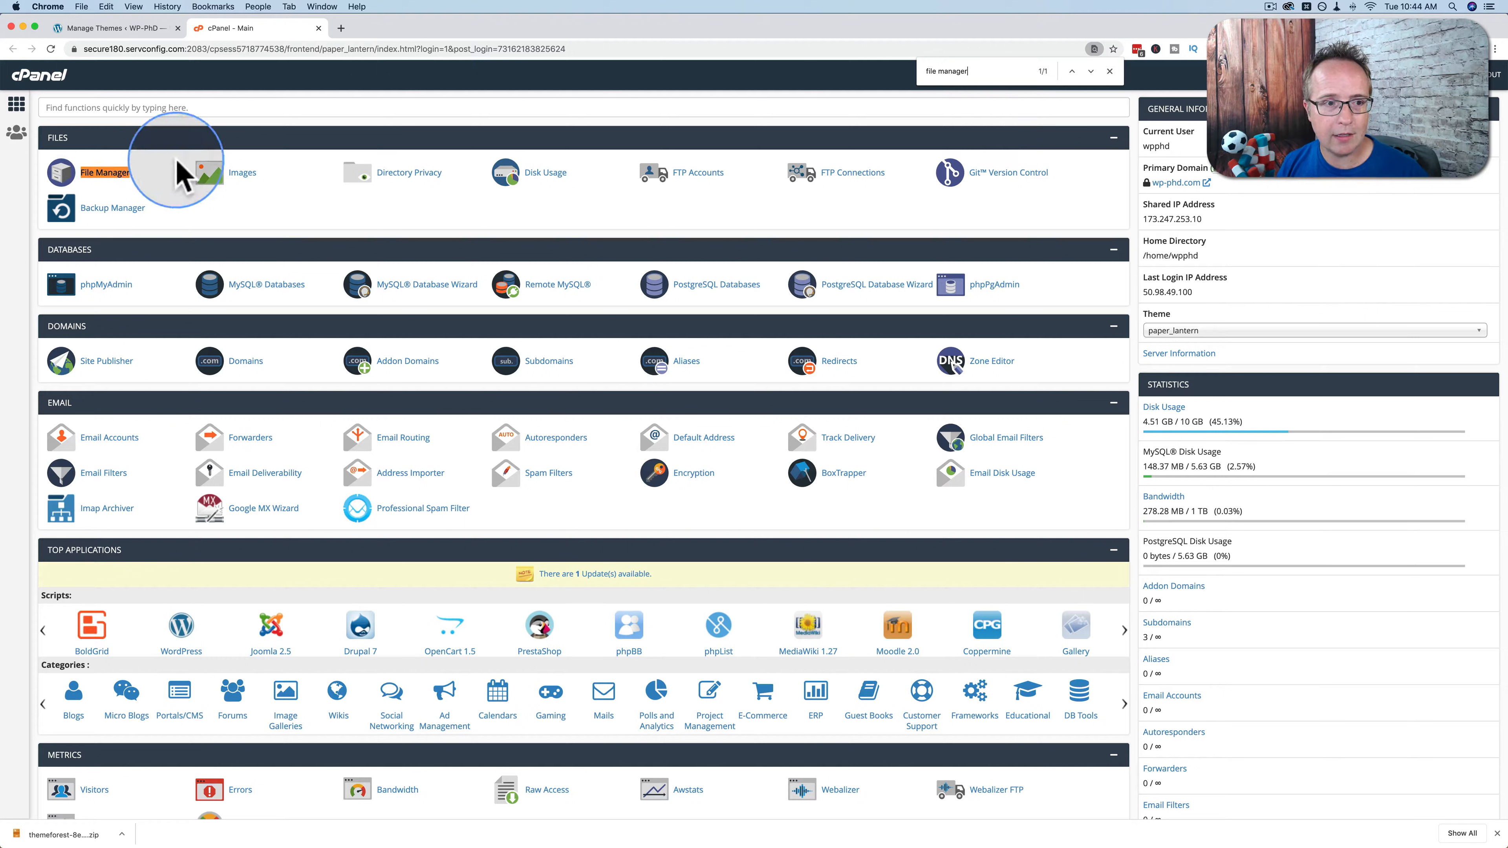
click(104, 172)
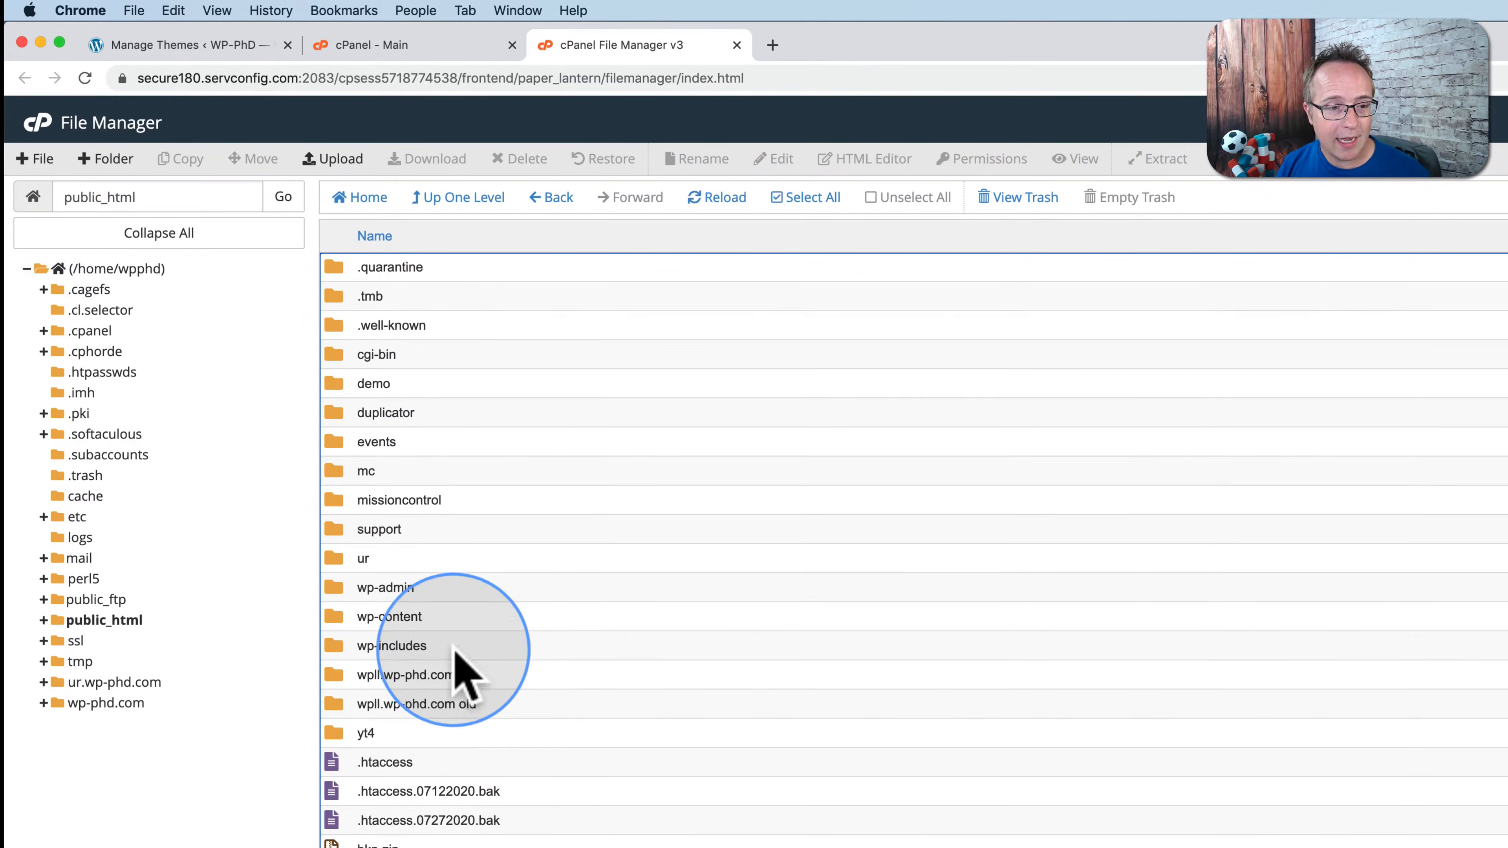
- Navigate into wp-content/themes listing Avada, oceanwp and oceanwp-child, then view the WordPress themes tab
click(386, 587)
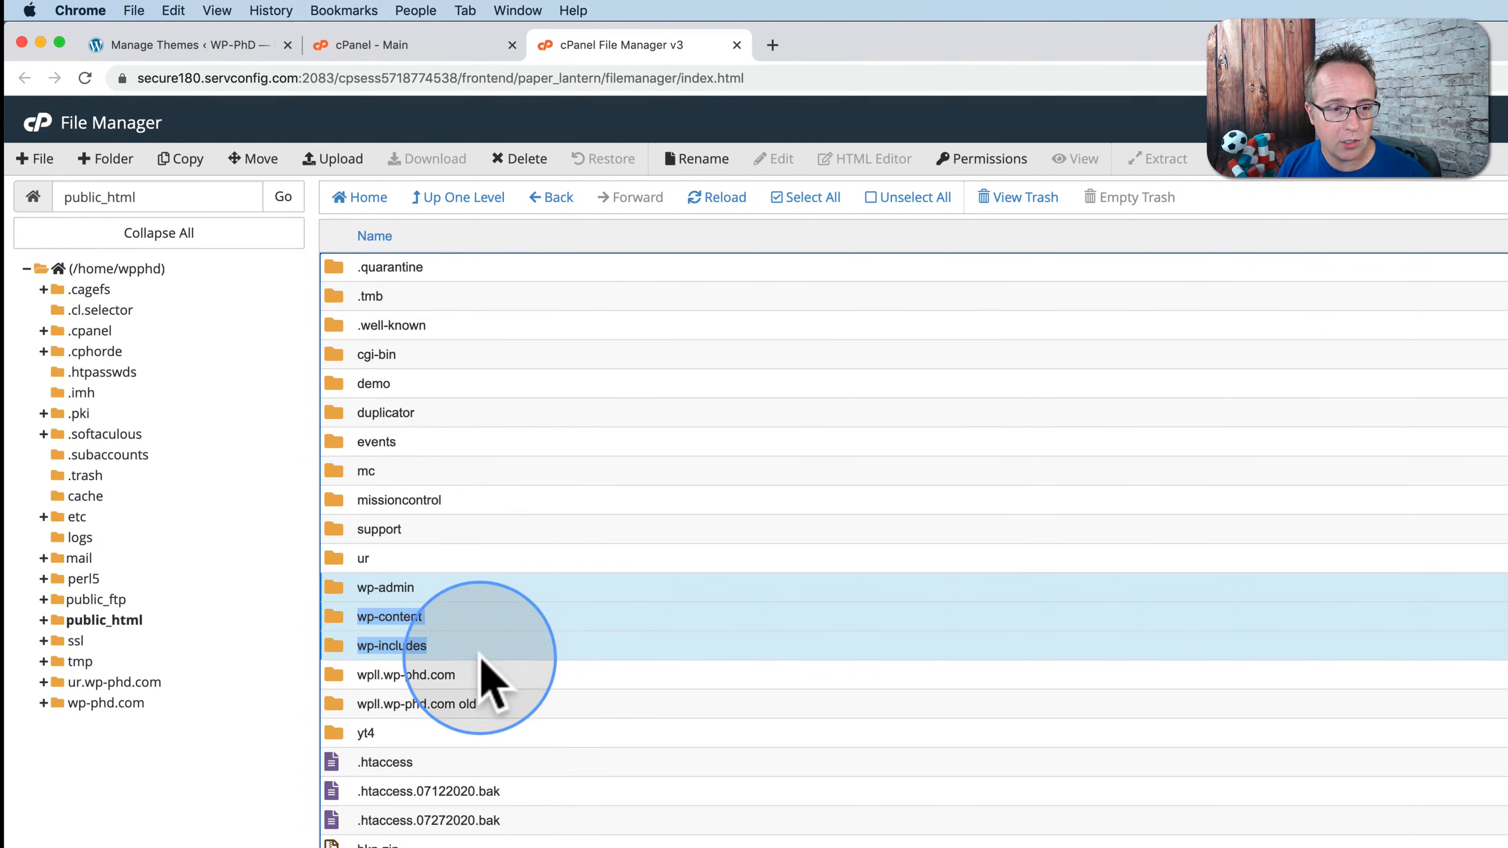
click(405, 673)
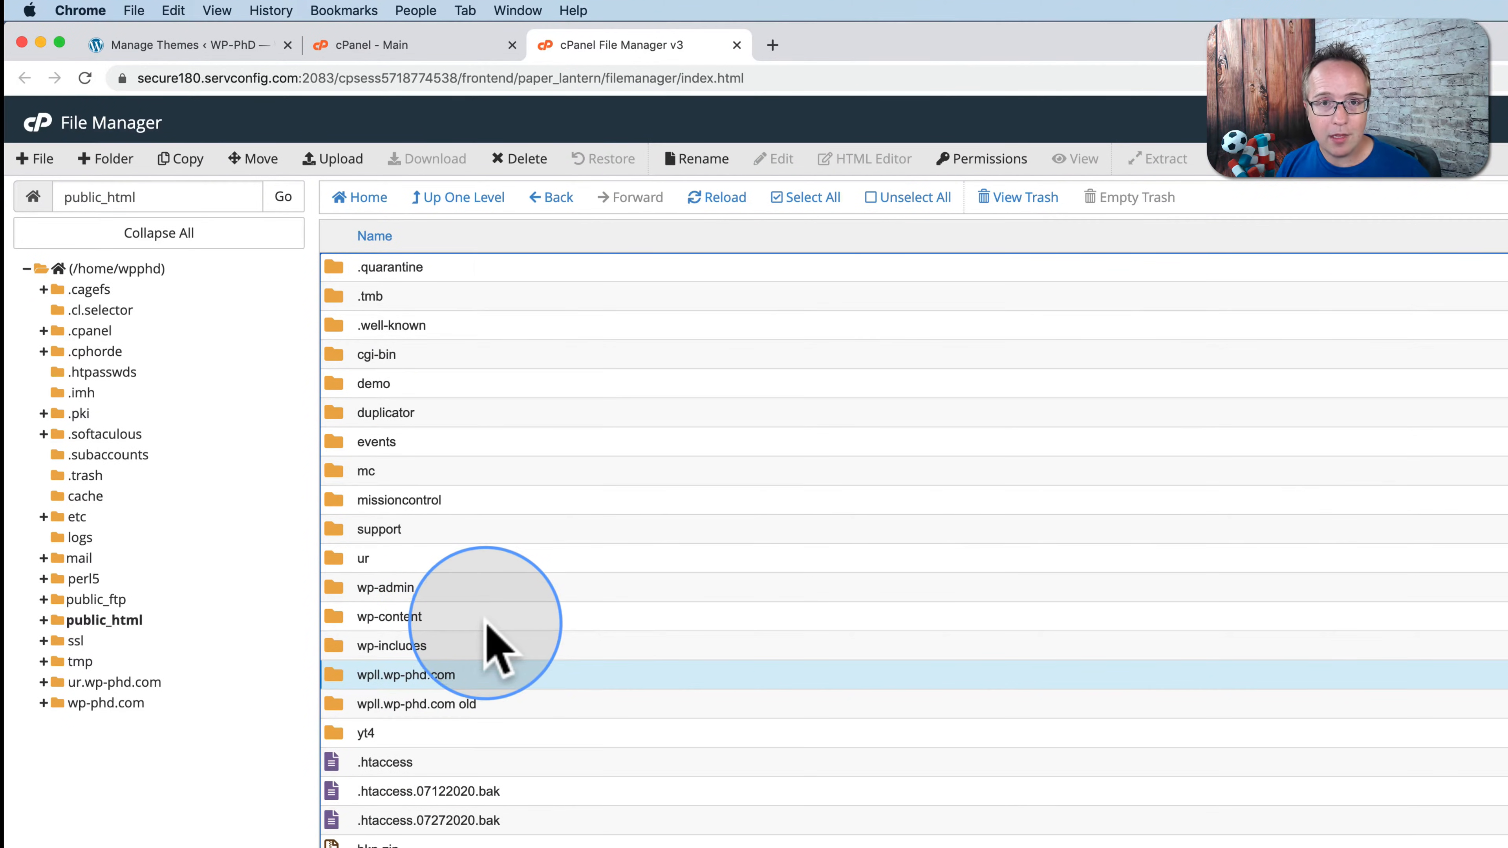
click(390, 616)
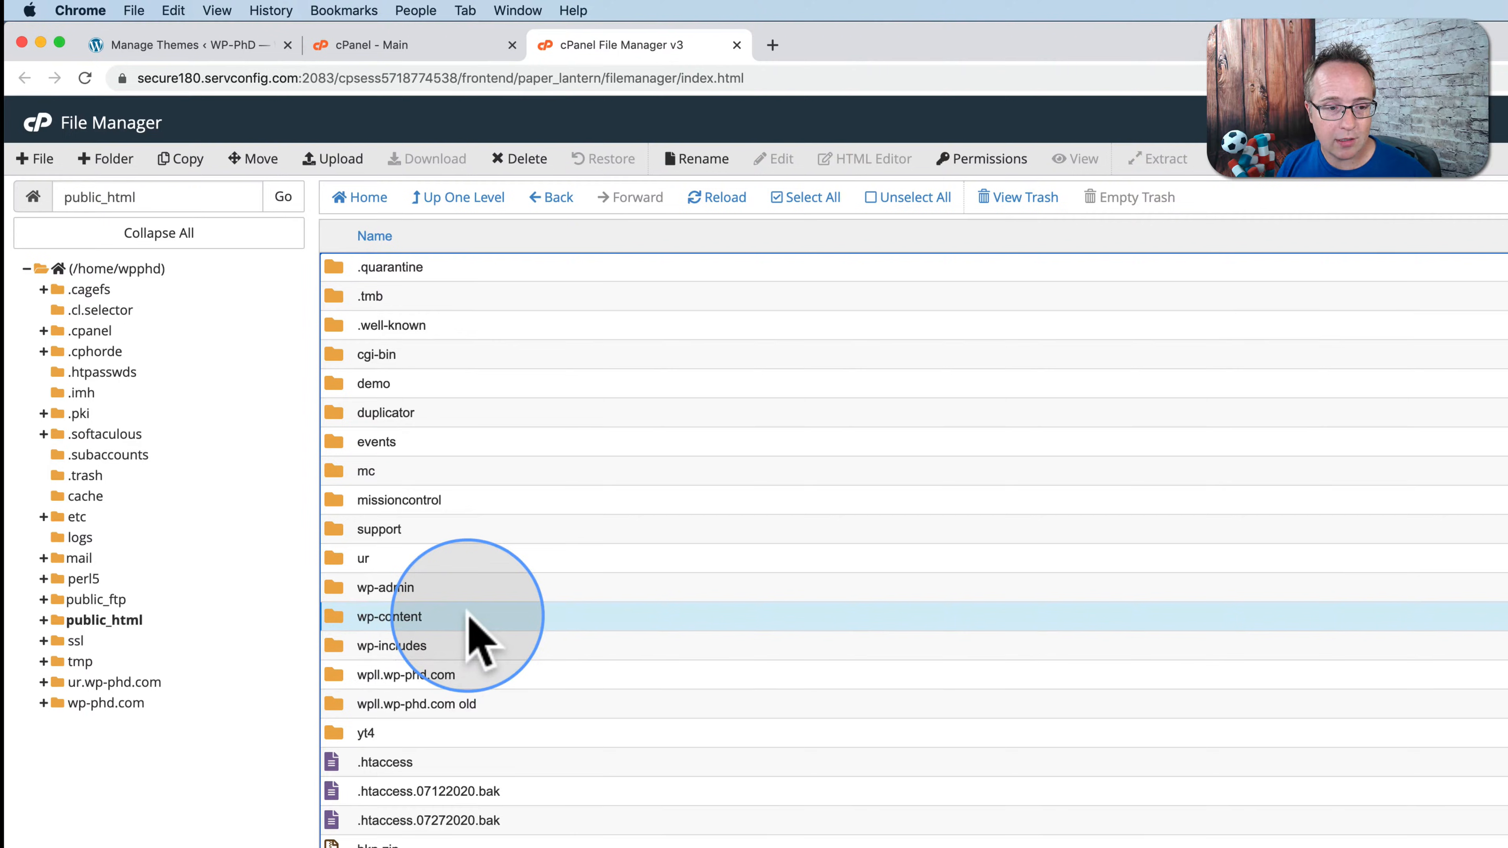
double_click(389, 616)
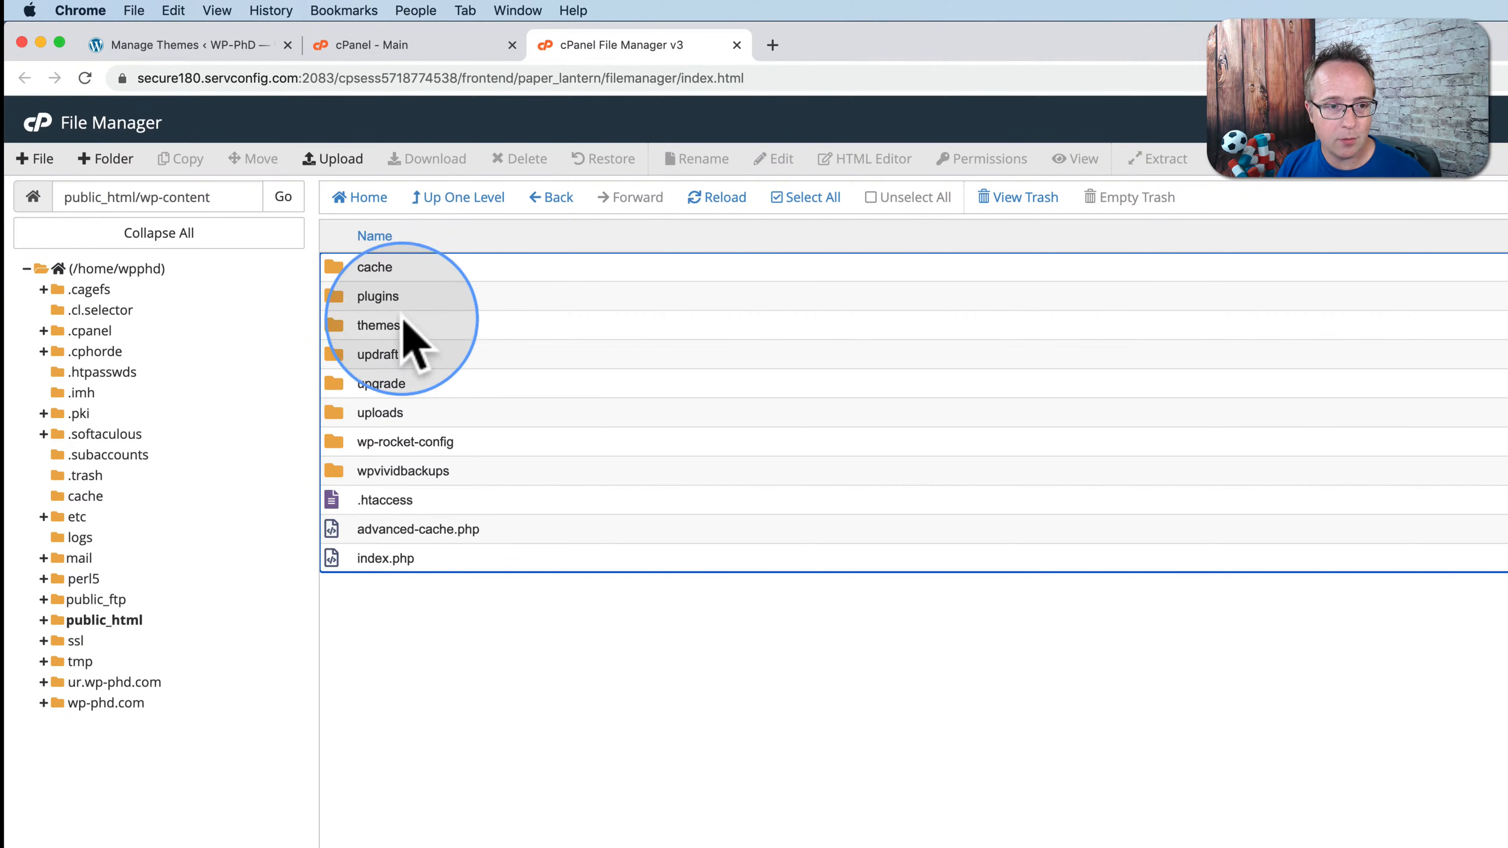
double_click(377, 325)
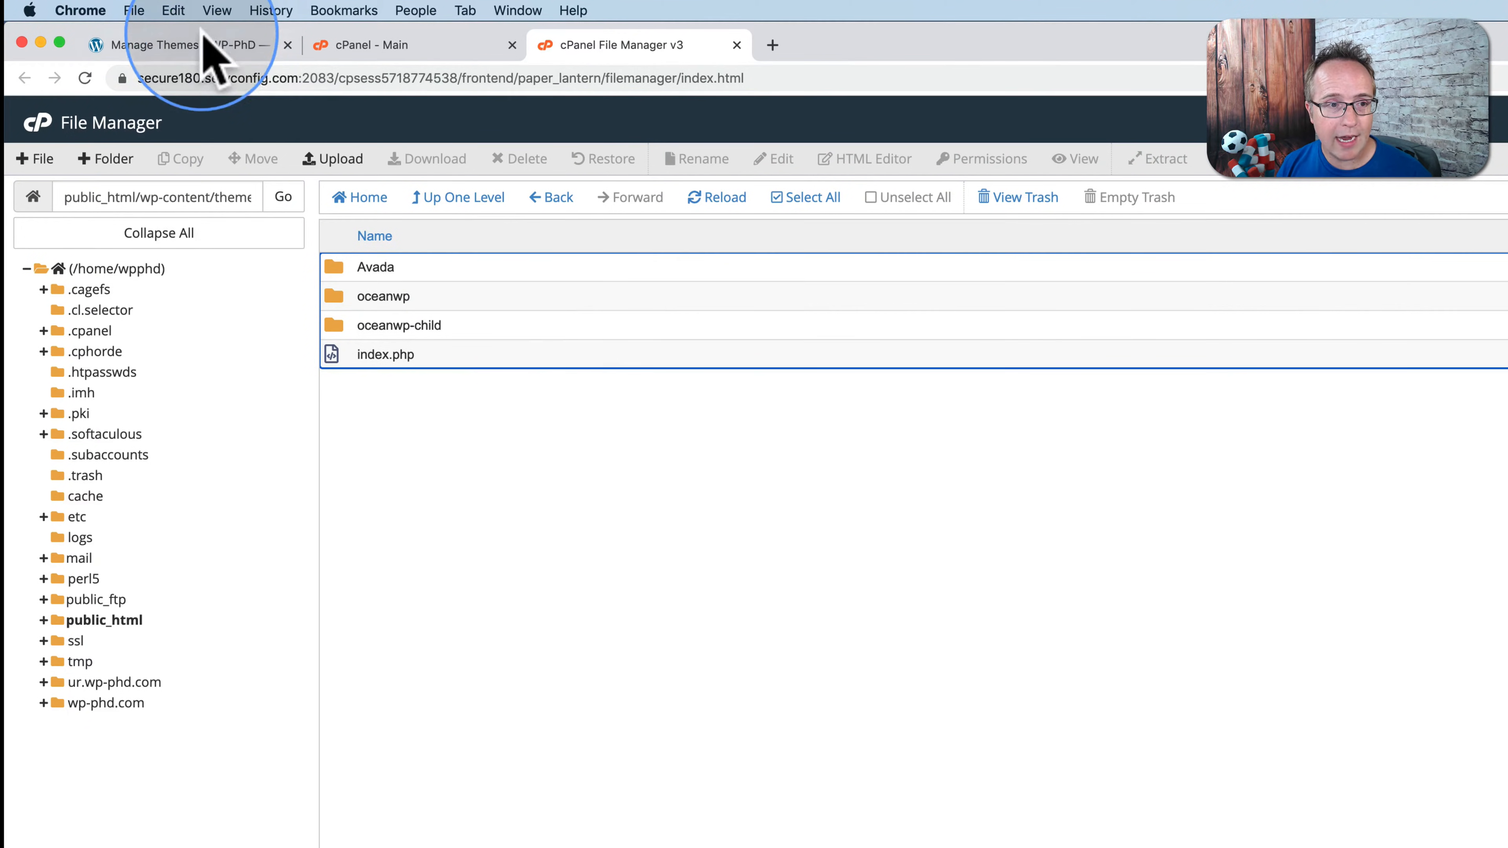
click(188, 44)
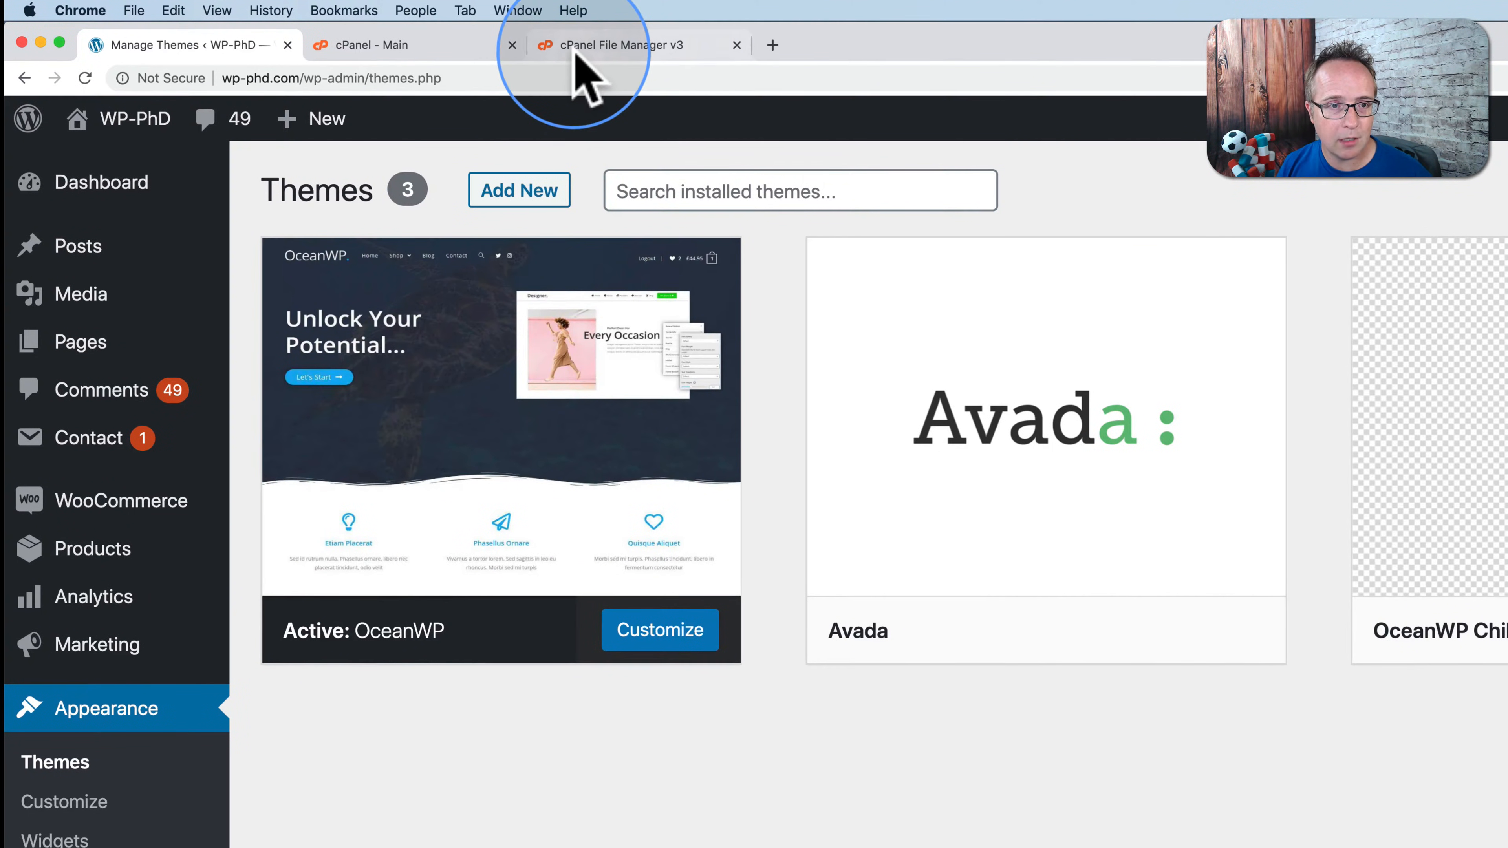
- Rename the oceanwp folder to oceanwp-o in File Manager
click(620, 44)
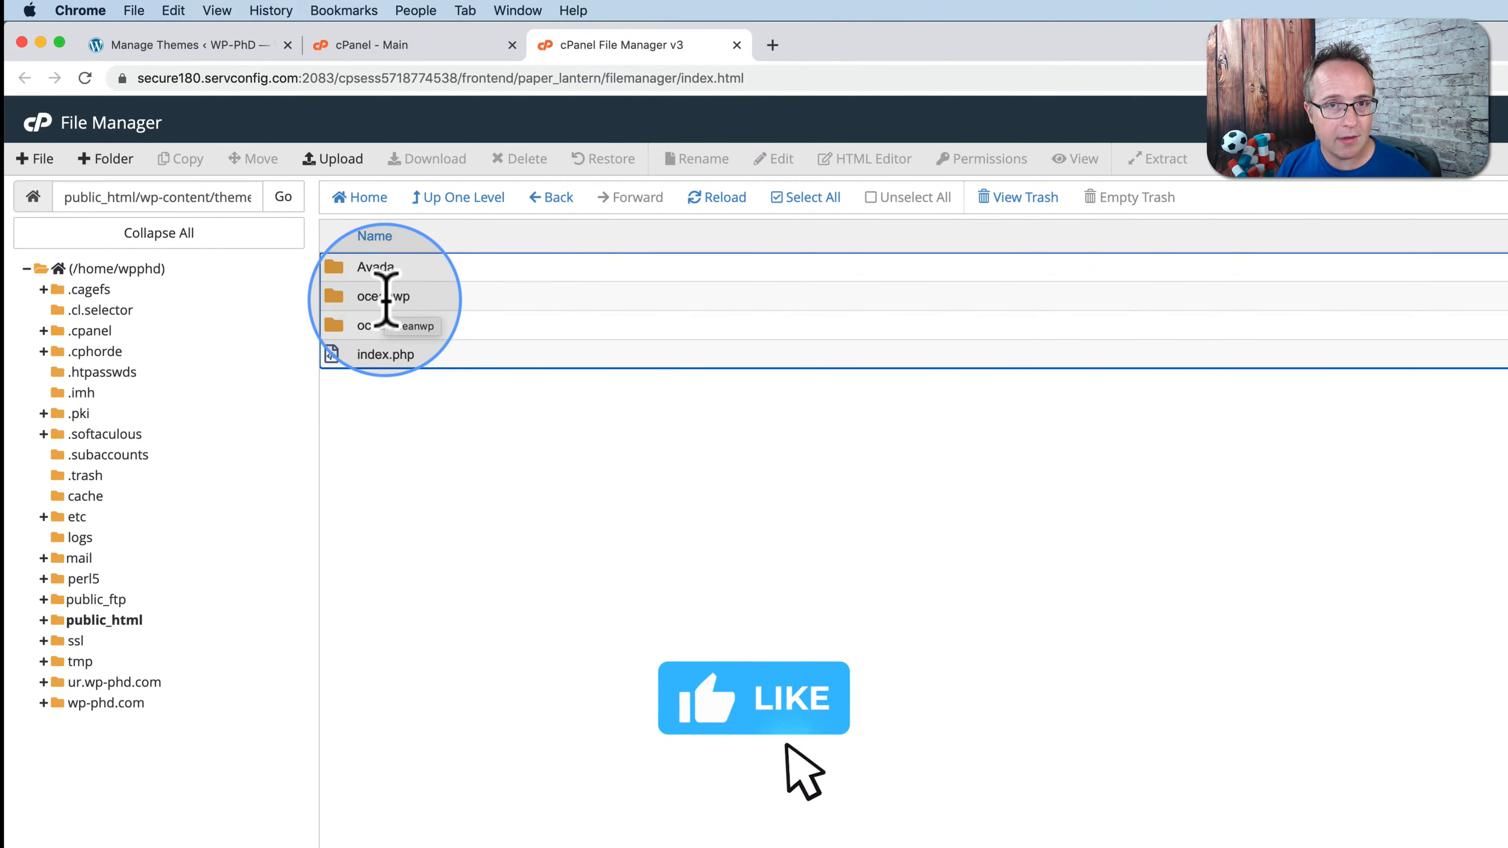
click(381, 296)
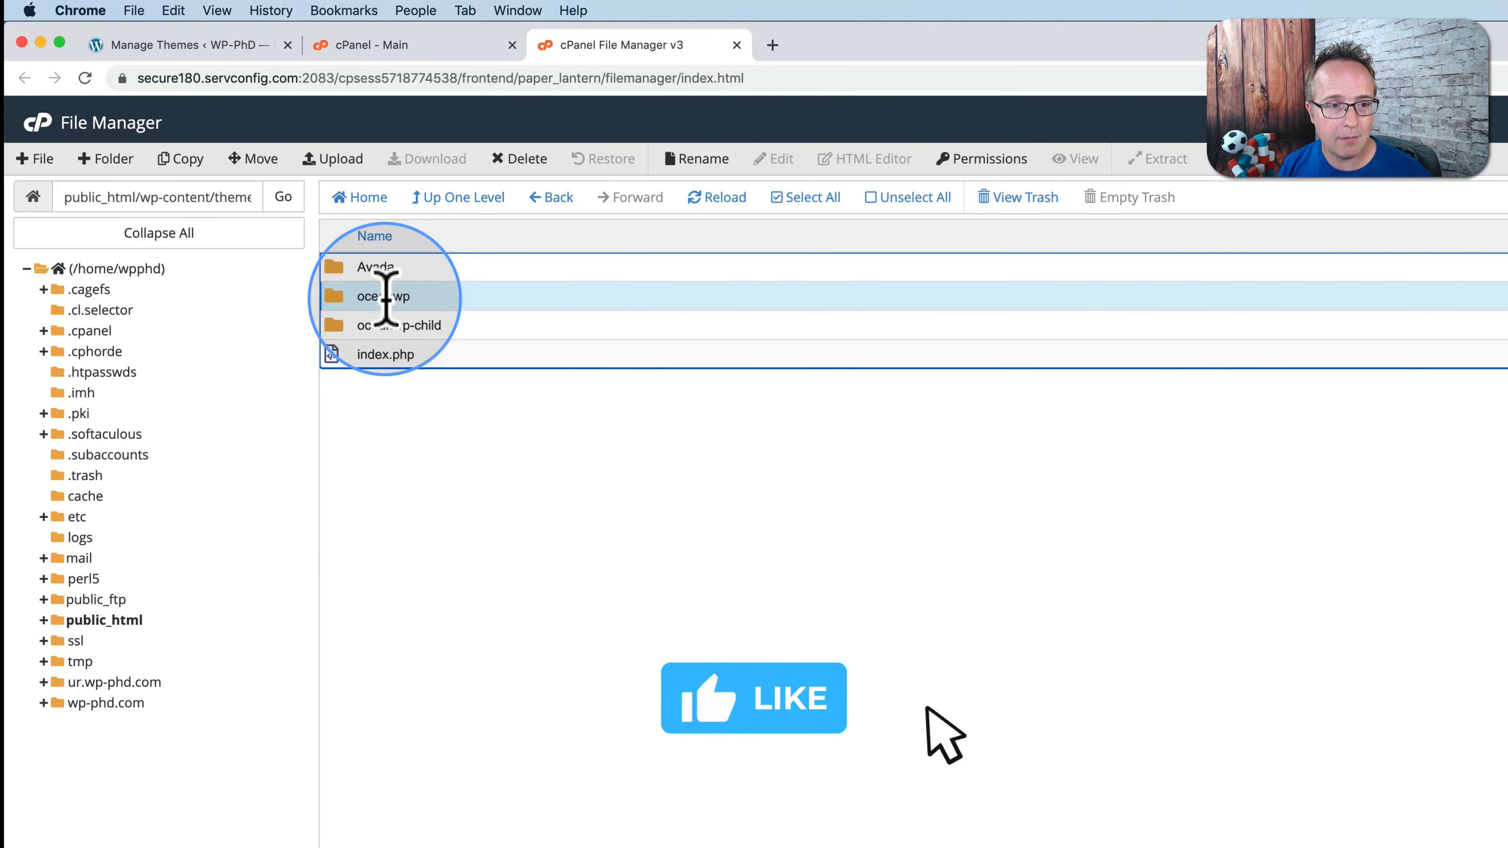
double_click(381, 296)
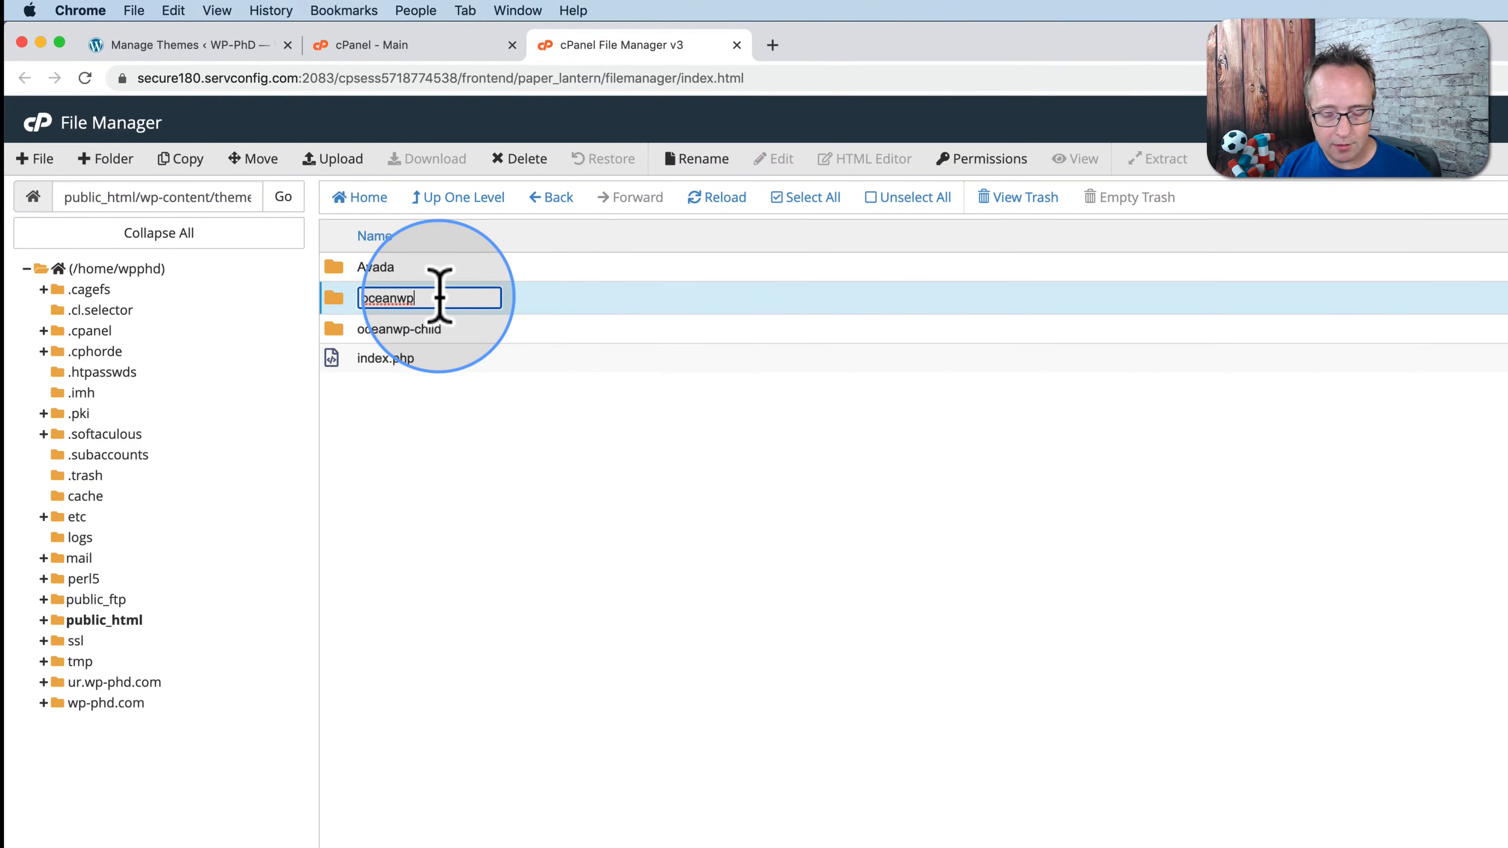
text(-o)
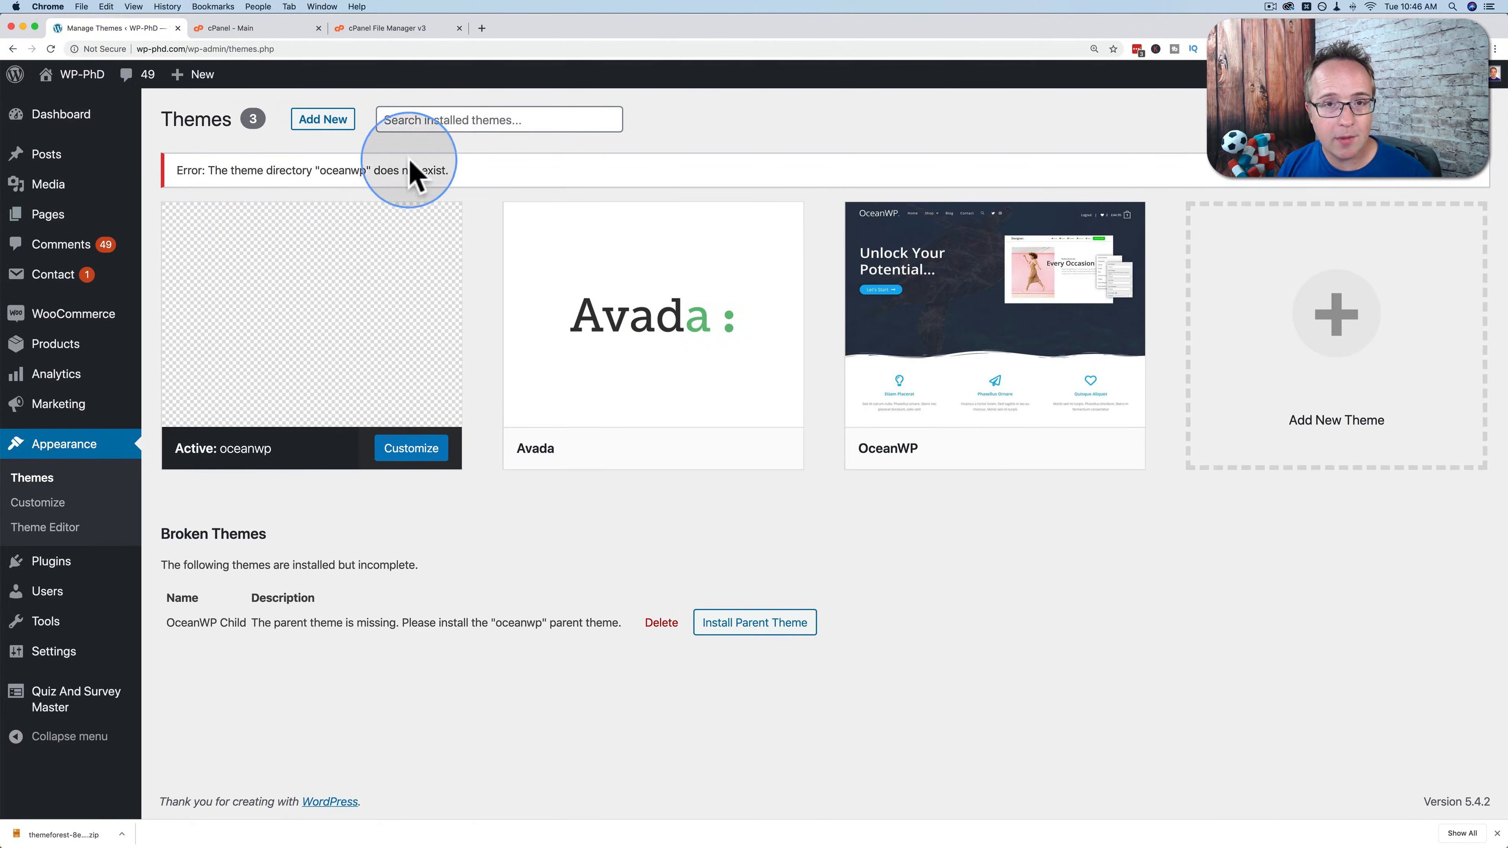
mouse_move(495, 308)
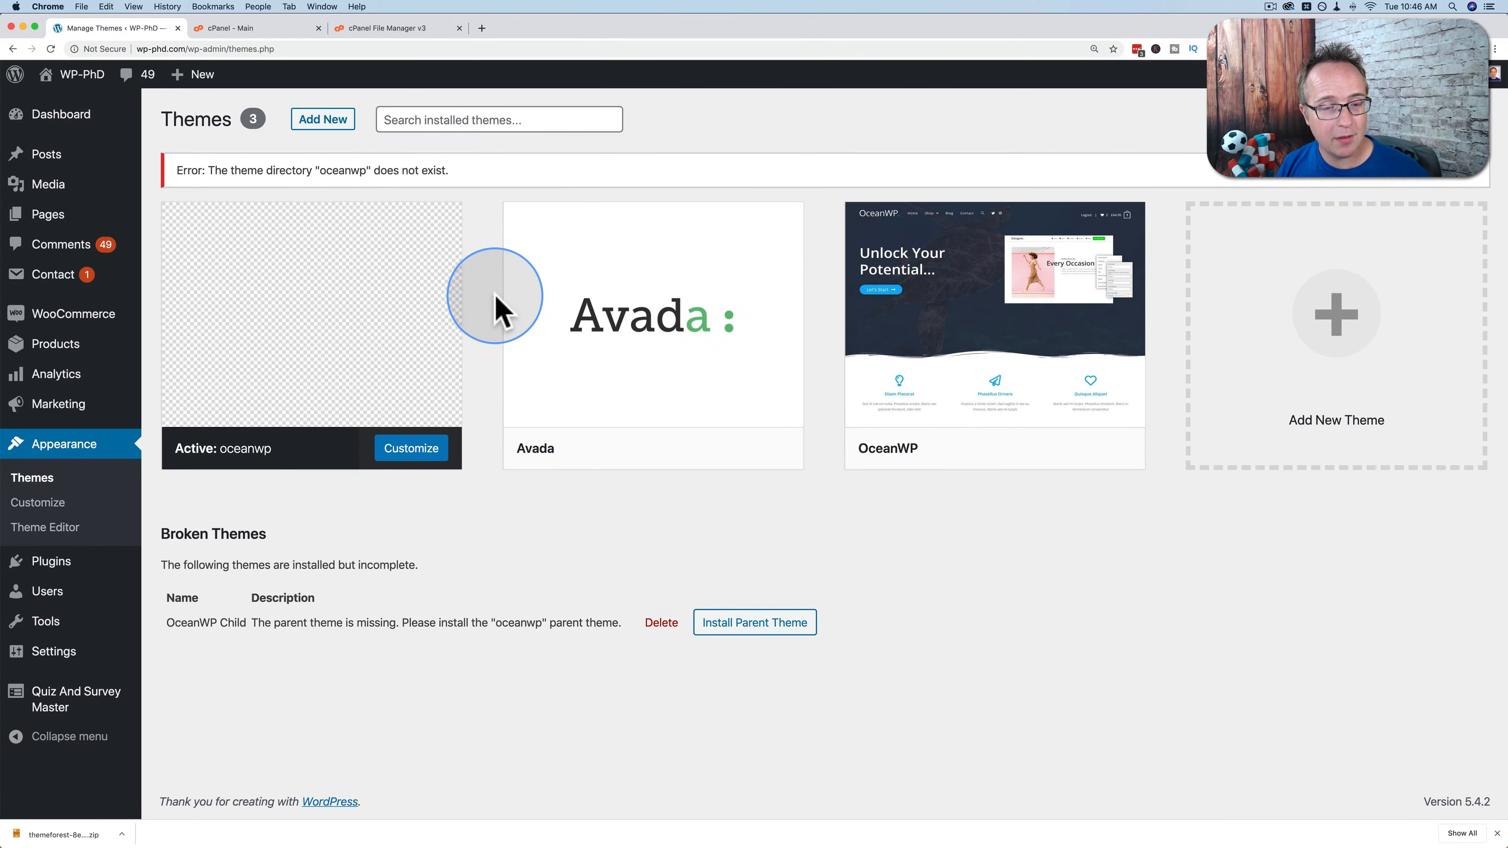
mouse_move(479, 398)
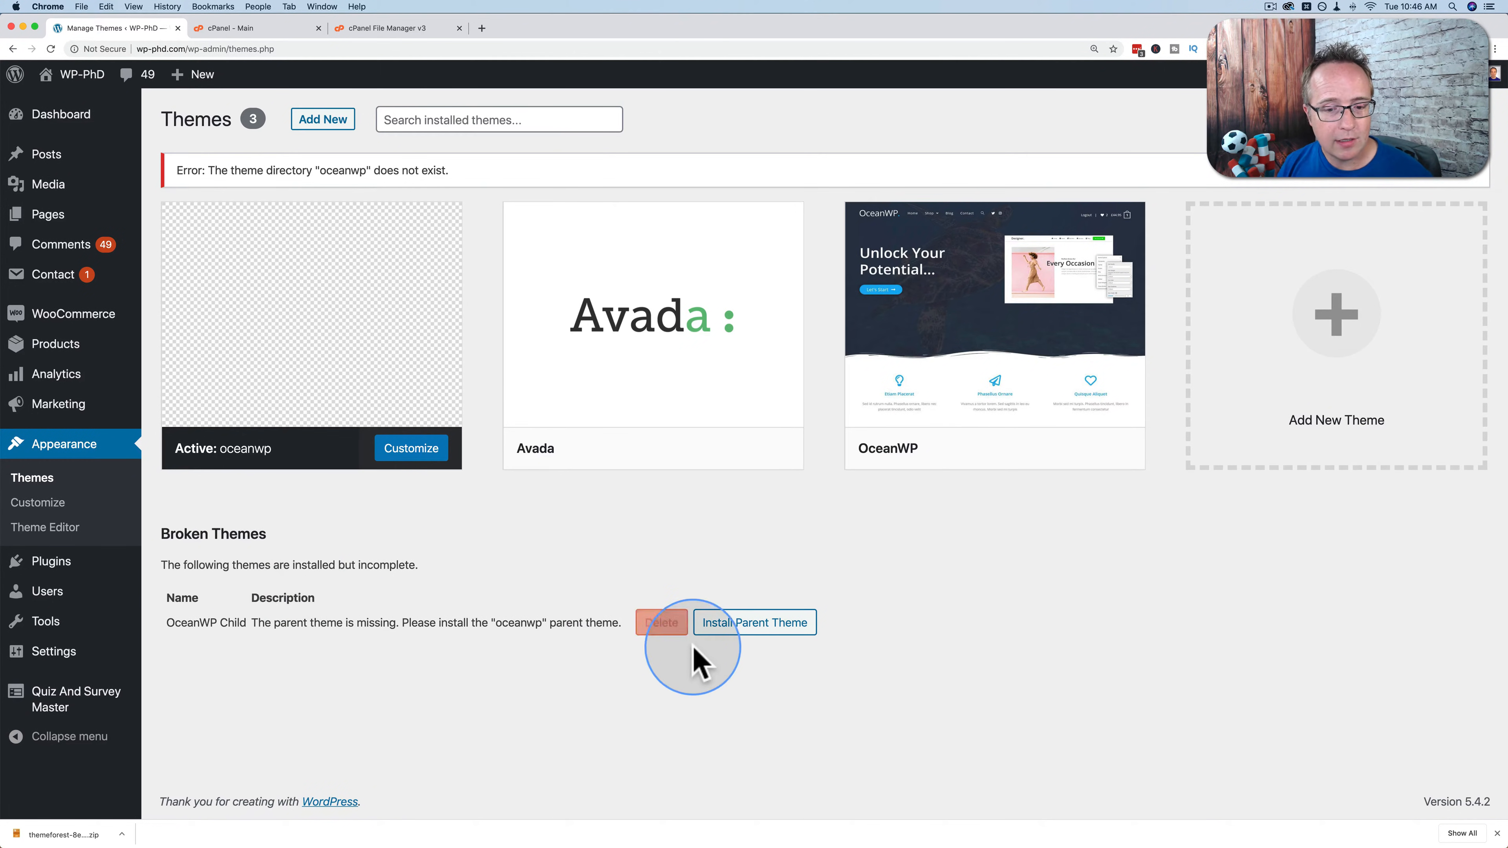
mouse_move(293, 447)
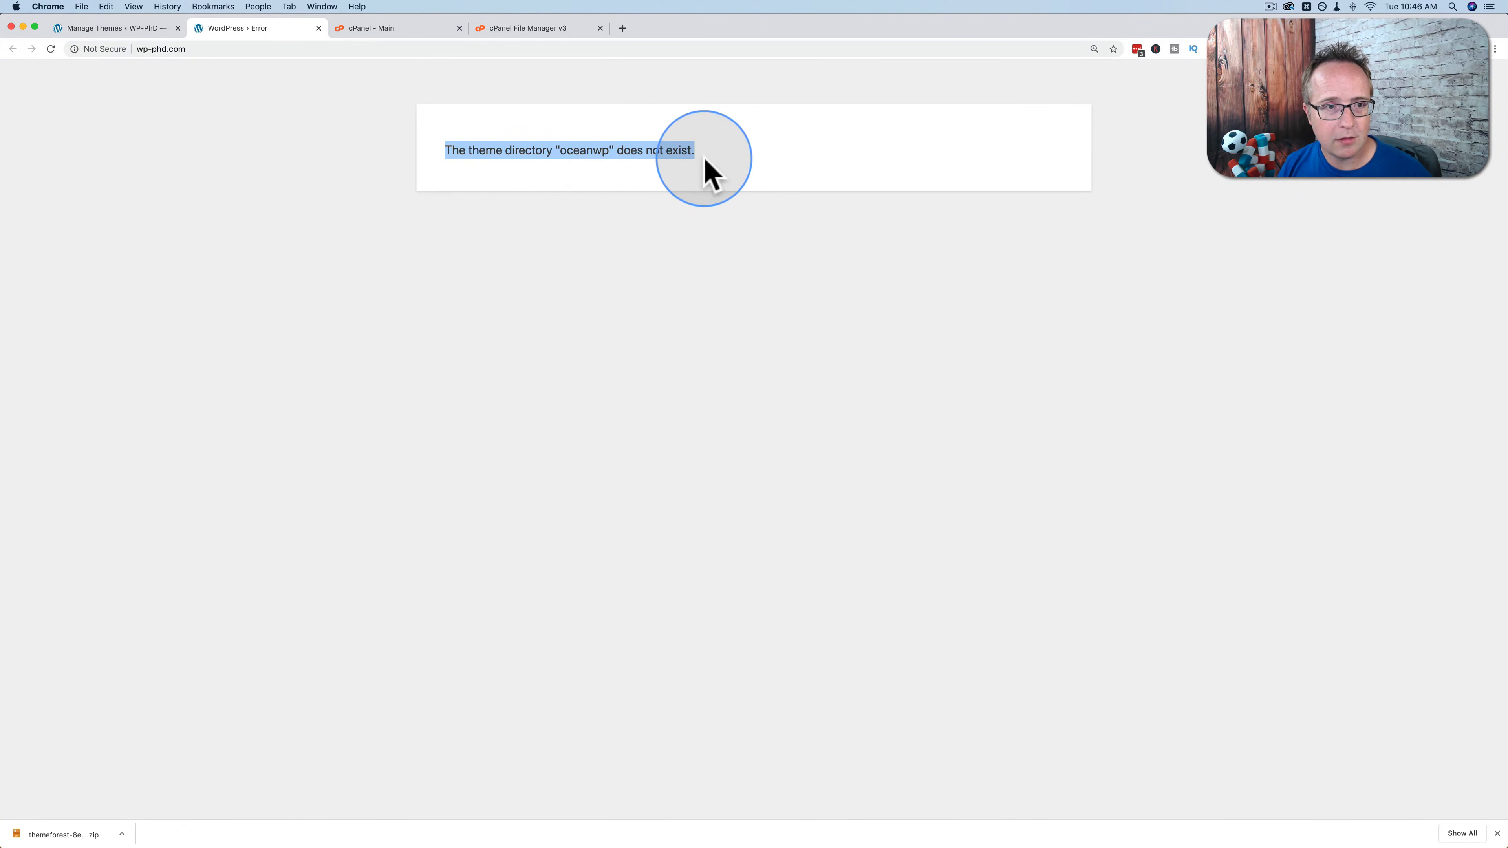
- Return to the admin Themes tab showing the missing oceanwp directory error
click(115, 29)
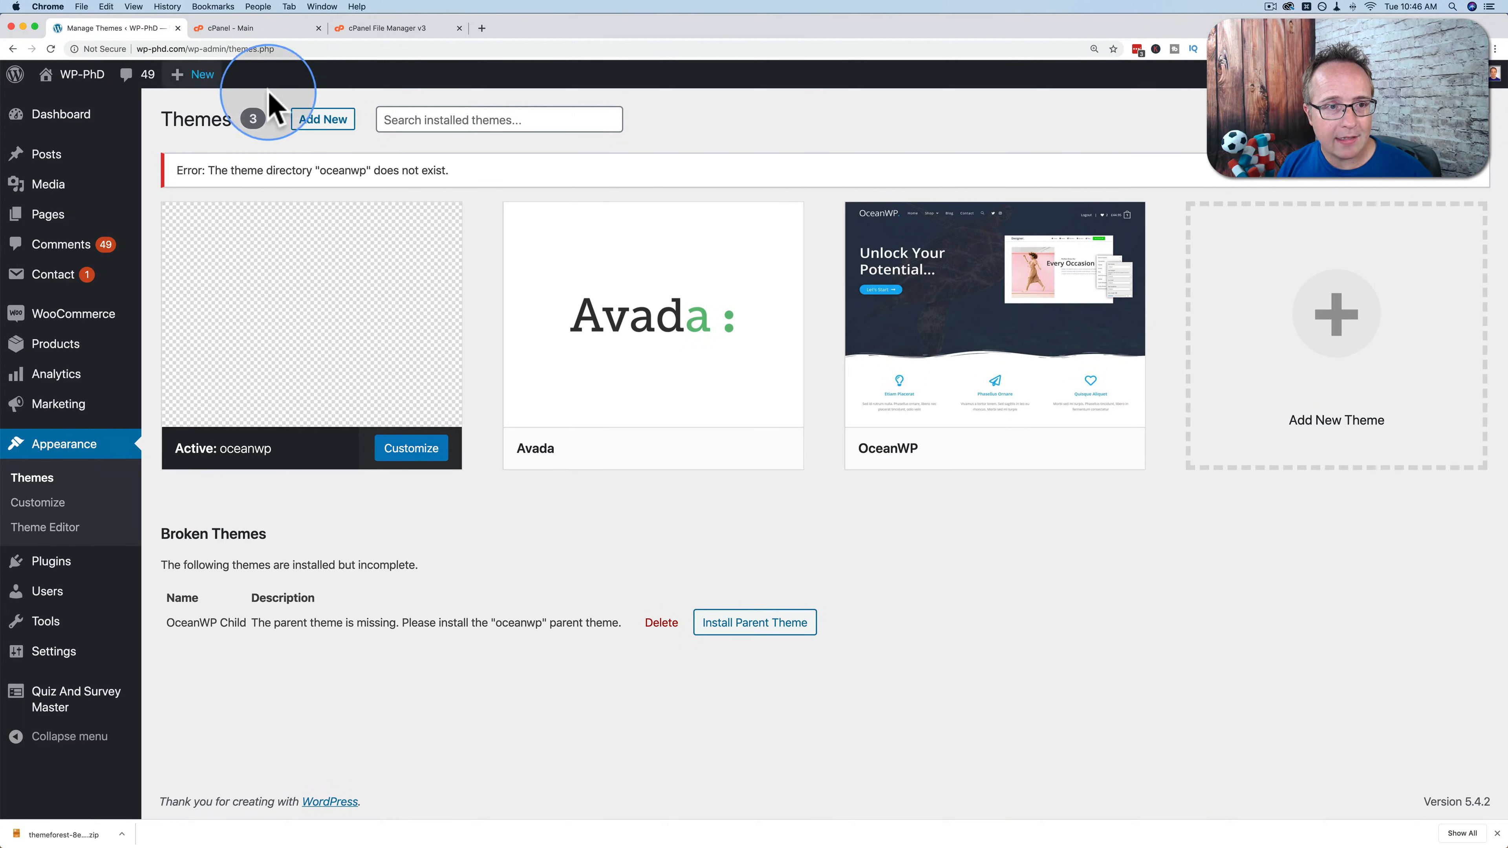